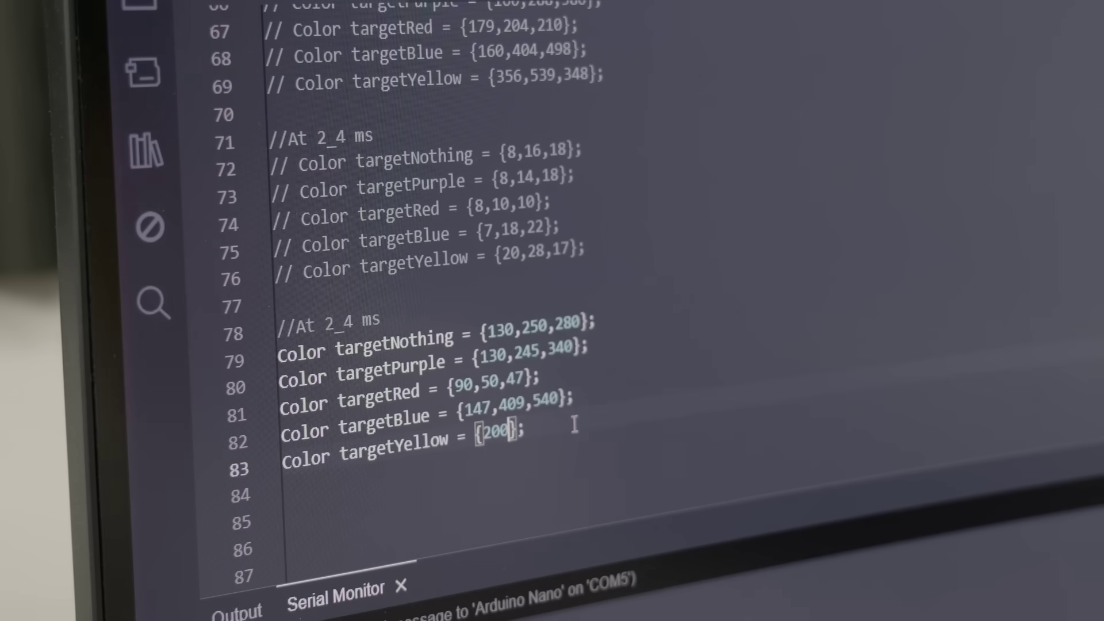
{"action": "type", "text": ",250,14"}
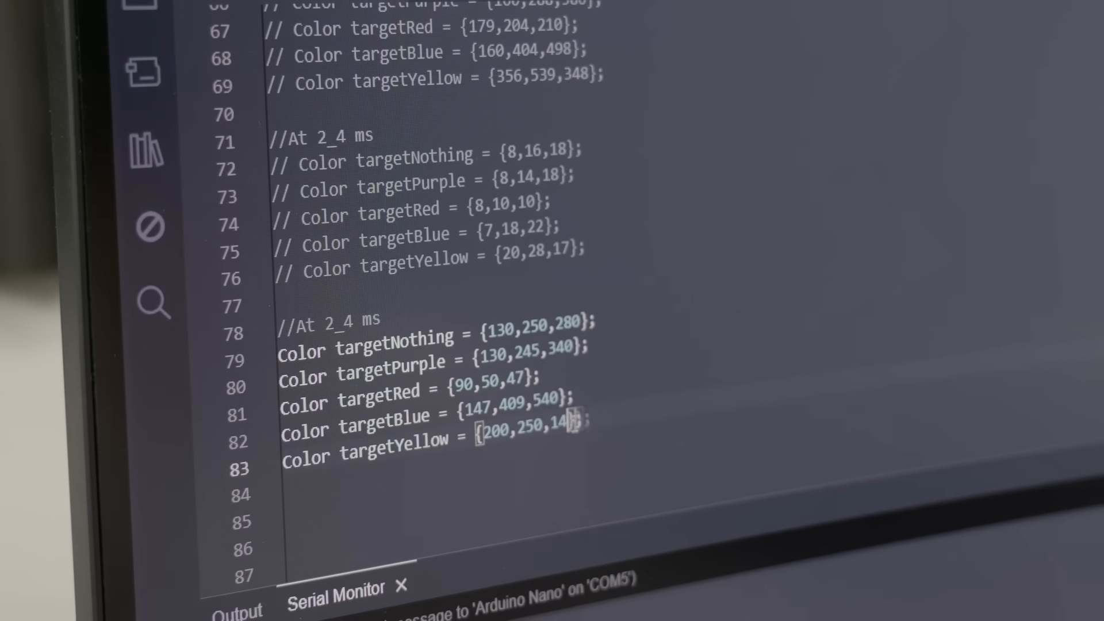